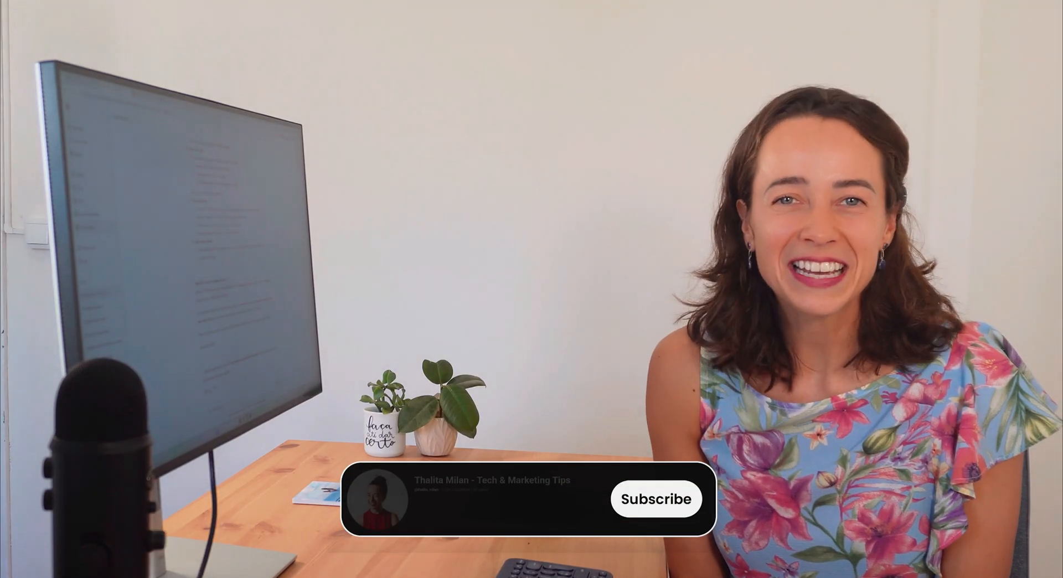
pyautogui.click(655, 498)
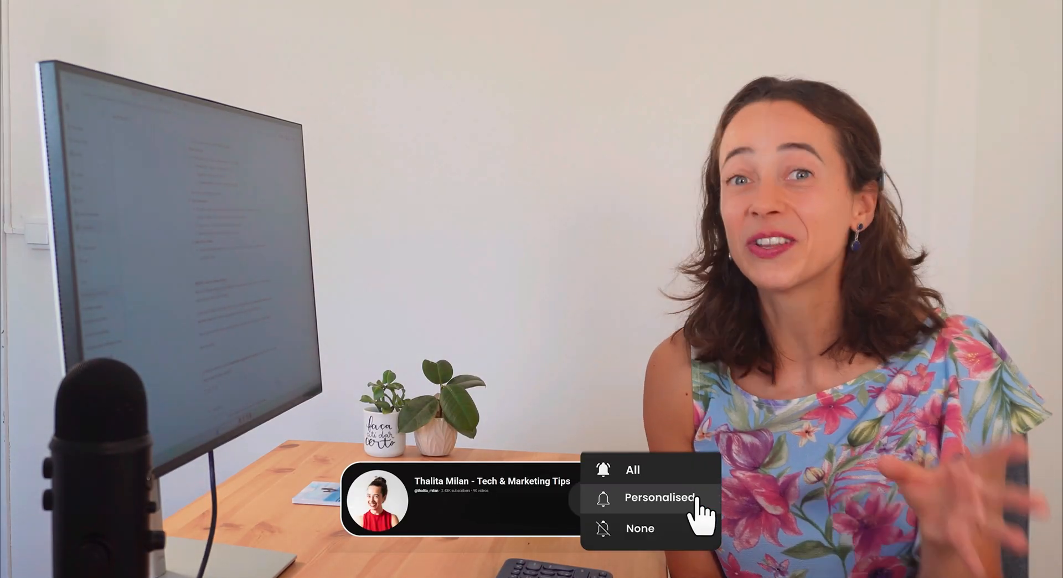
pyautogui.click(658, 497)
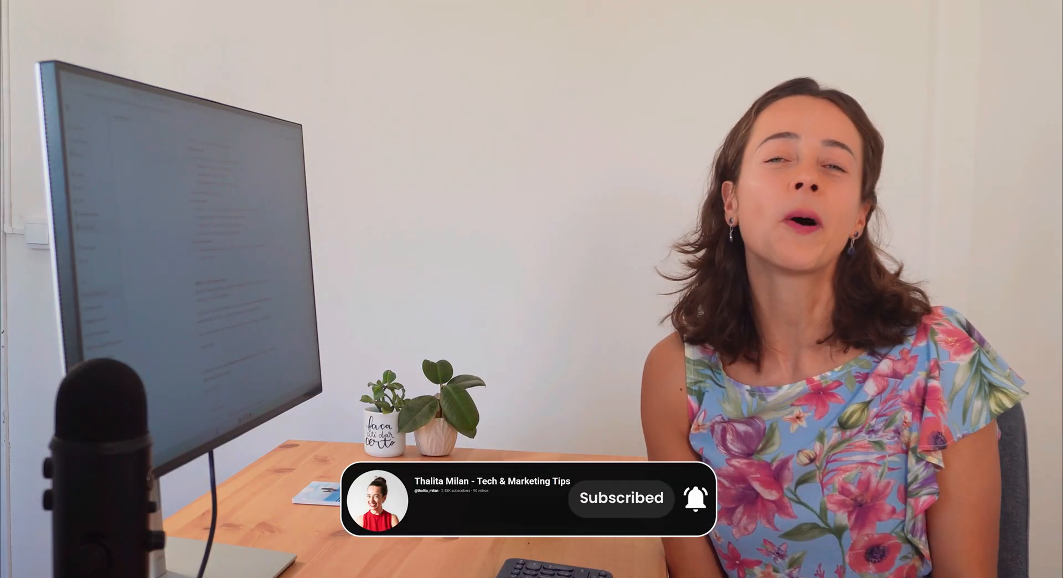